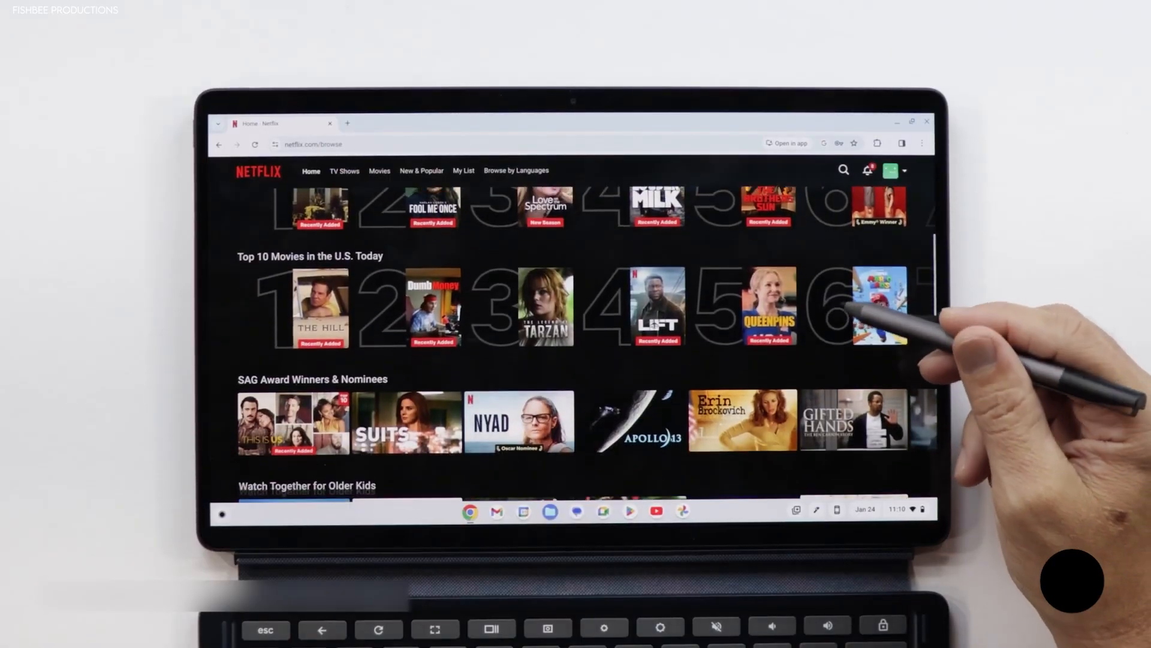
scroll(up, 3)
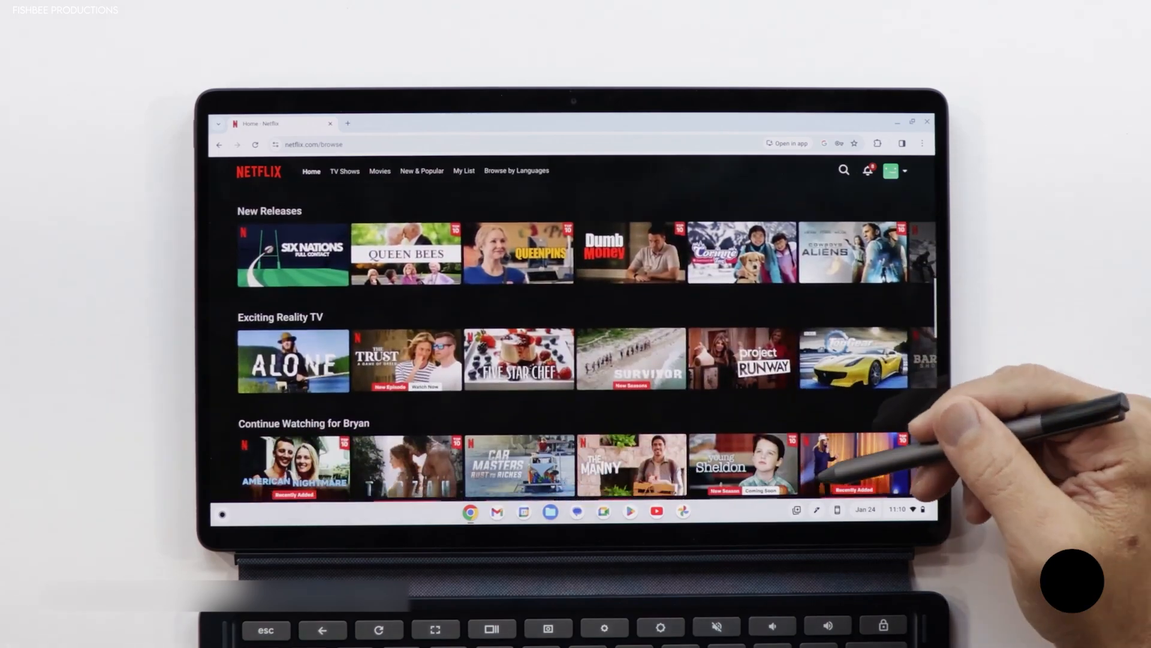